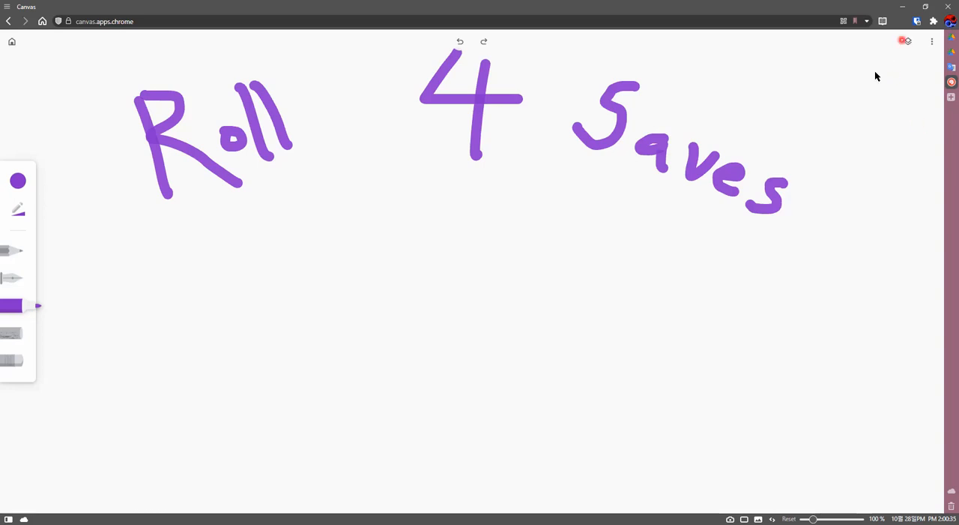
Hide the Roll 4 Saves layer so only the purple 4 6 8 10 12 row shows.
{"action": "left_click", "coordinate": [909, 42]}
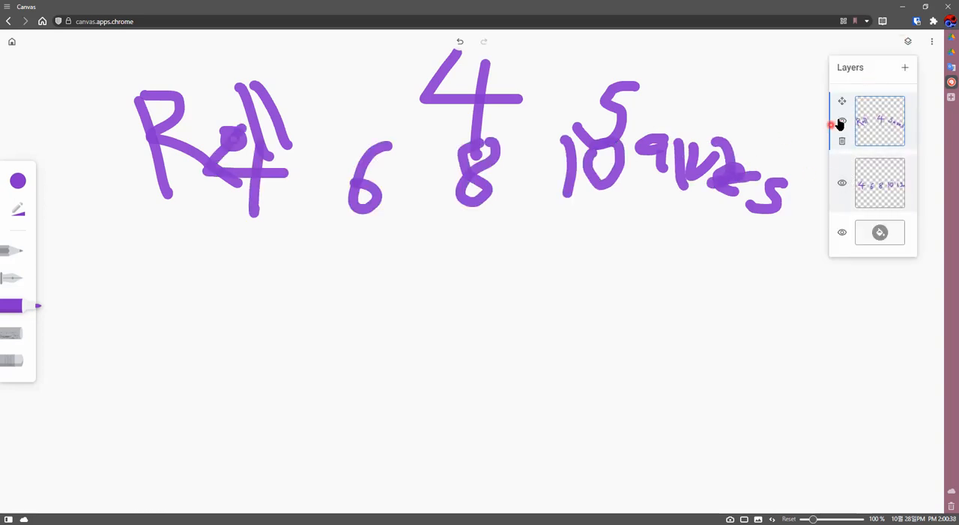
{"action": "left_click", "coordinate": [843, 120]}
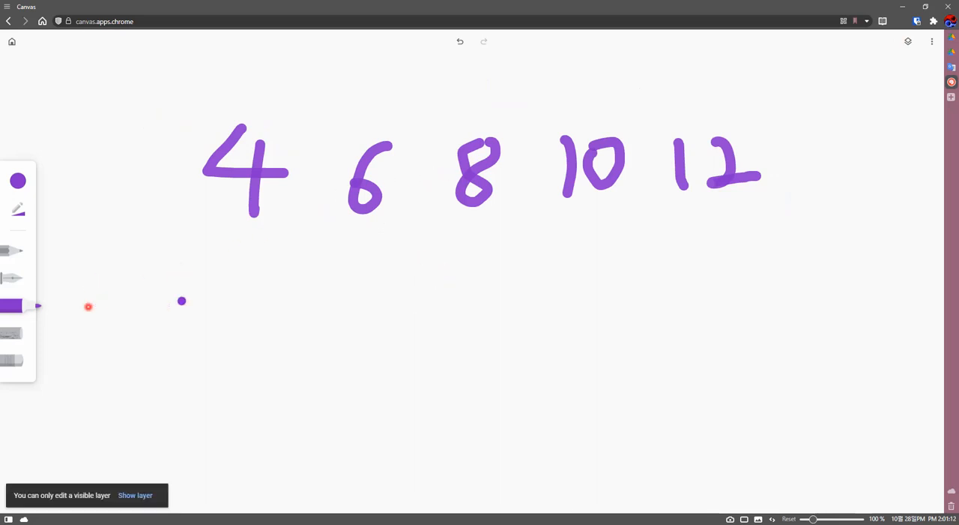
{"action": "left_click", "coordinate": [909, 42]}
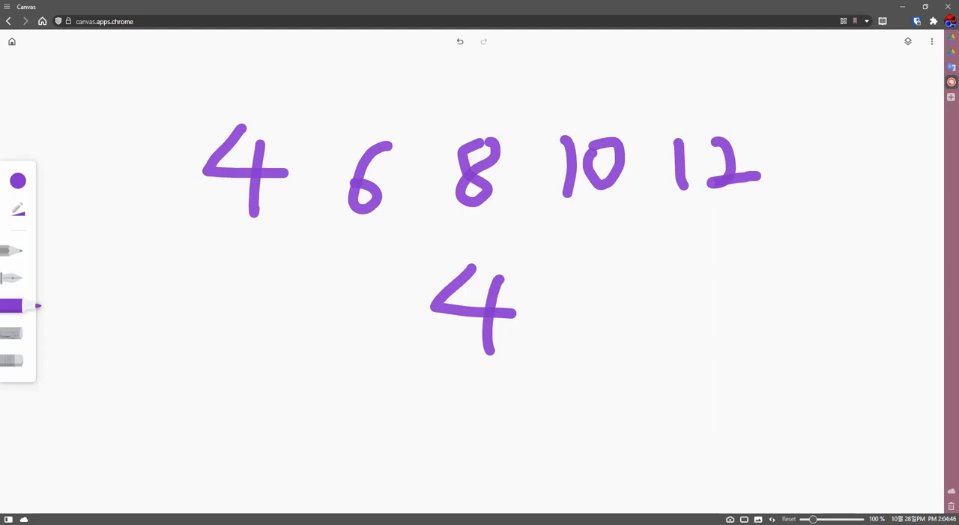
Mark a small purple dot to the right of the 12 with the pen.
{"action": "left_click", "coordinate": [865, 169]}
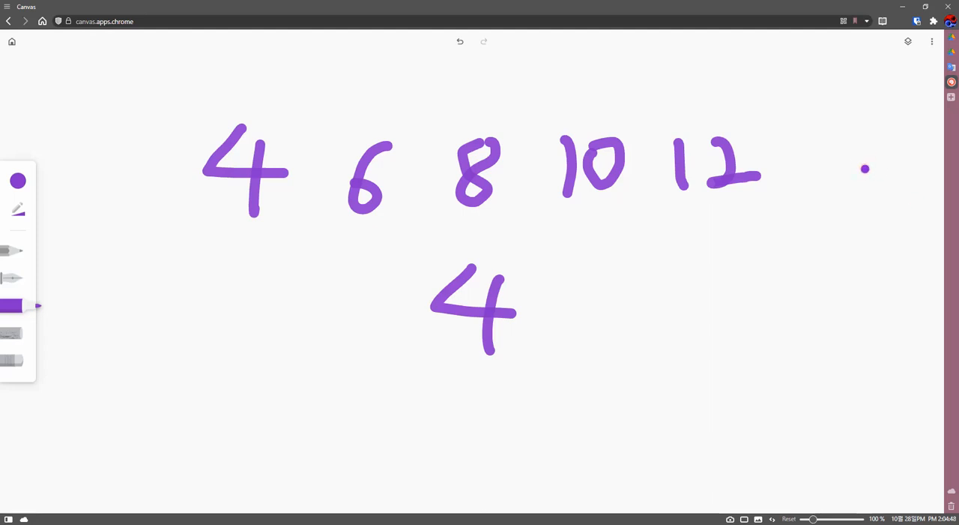